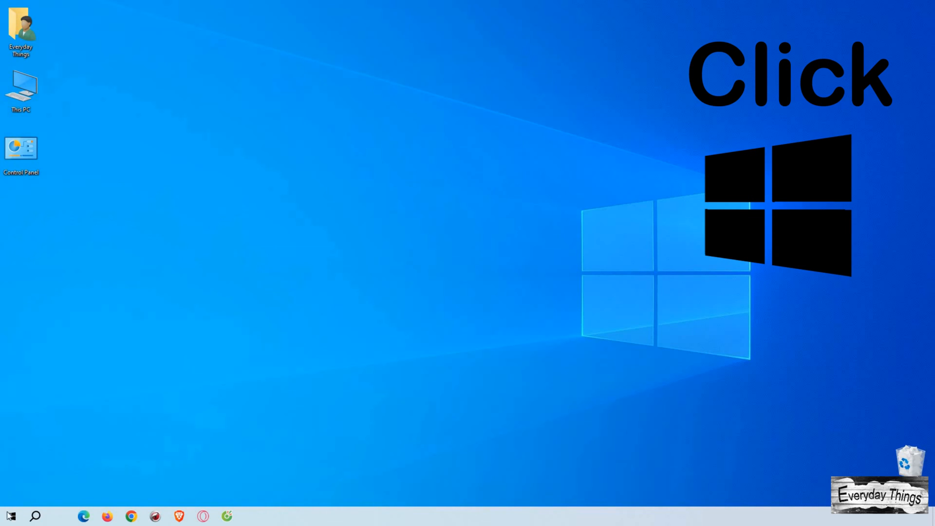
Step: Launch Settings from the Start menu to reach the Settings home page
{"action": "left_click", "coordinate": [10, 514]}
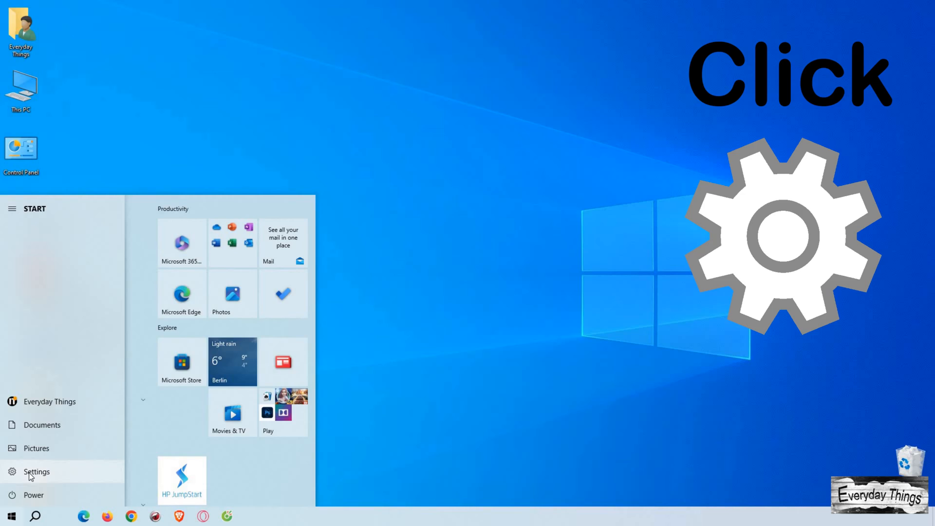
{"action": "left_click", "coordinate": [32, 471]}
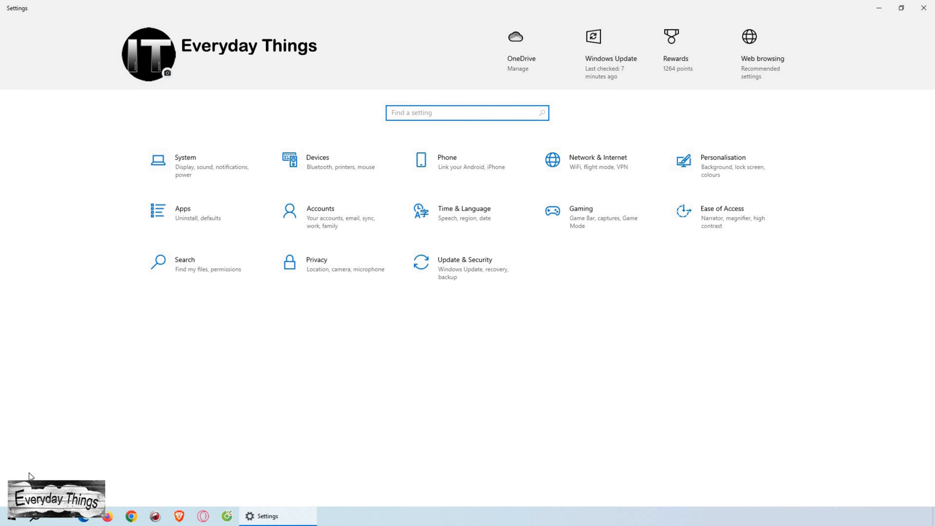
{"action": "mouse_move", "coordinate": [446, 270]}
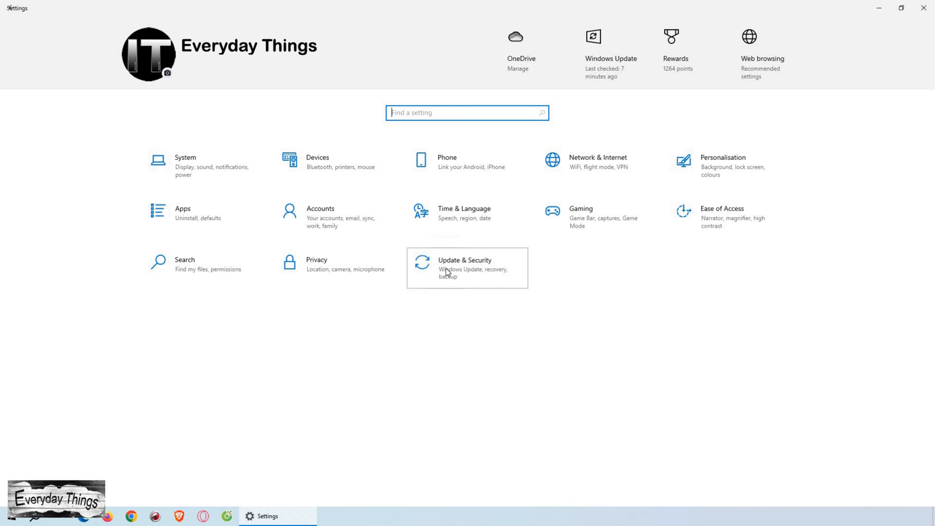
Step: In Update & Security, pause Windows updates three times so they resume on 5/24/2024
{"action": "left_click", "coordinate": [446, 270]}
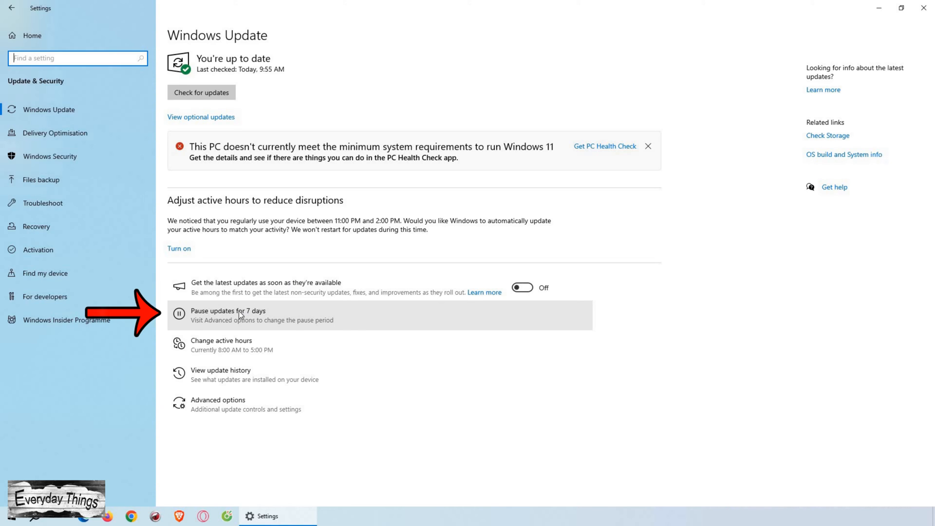
{"action": "mouse_move", "coordinate": [232, 318]}
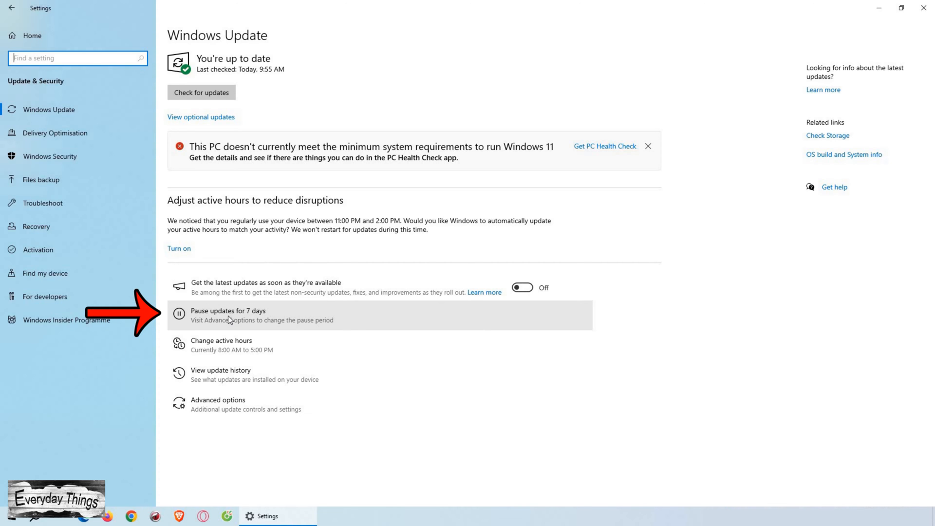
{"action": "left_click", "coordinate": [237, 315]}
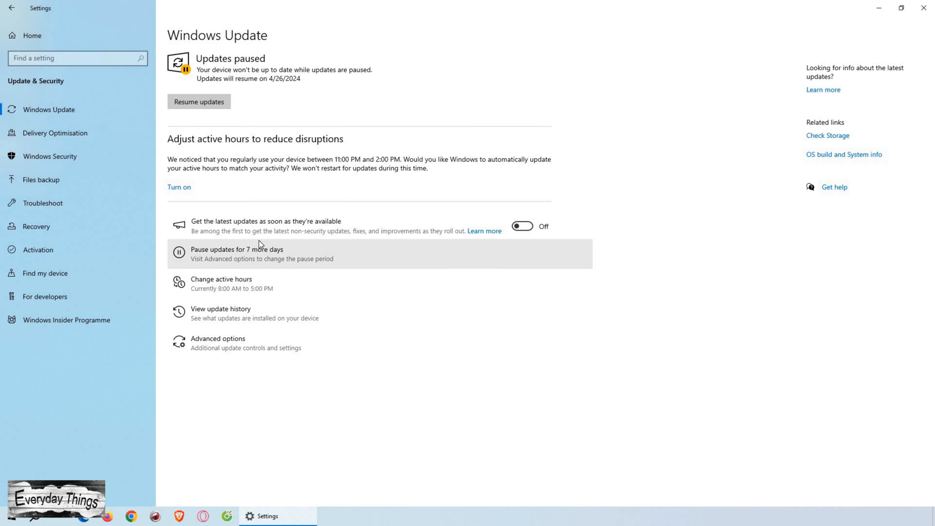
{"action": "left_click", "coordinate": [282, 250]}
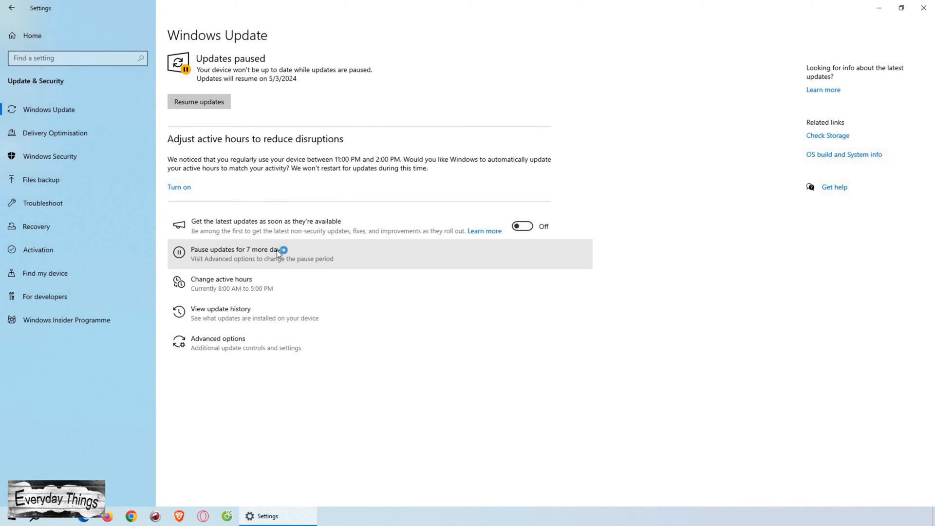
{"action": "left_click", "coordinate": [237, 250]}
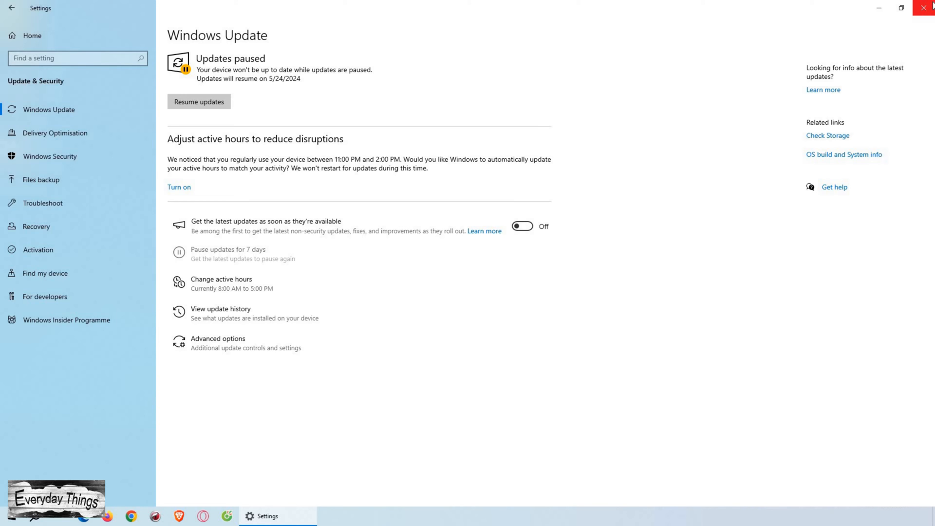
Step: Close Settings and run services.msc from the Run box to show the Services console
{"action": "left_click", "coordinate": [924, 10]}
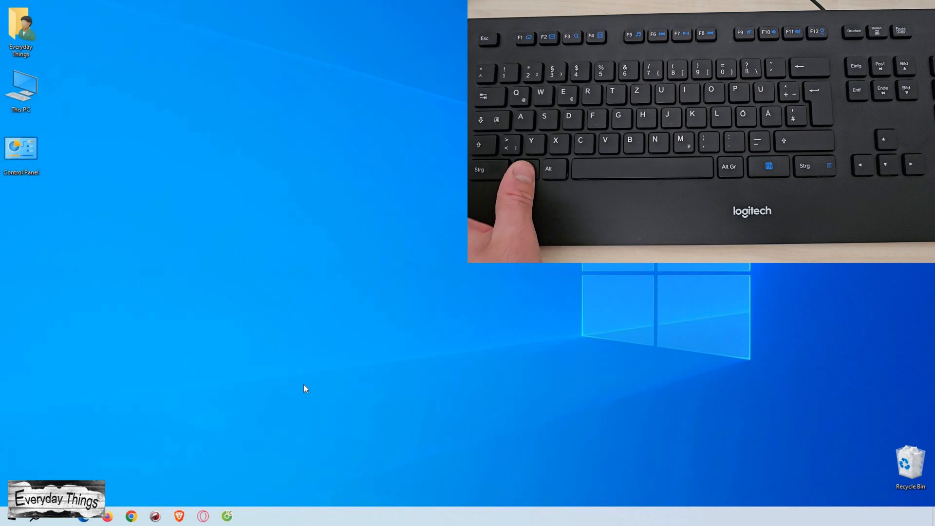
{"action": "key", "text": "Win+r"}
{"action": "type", "text": "services.msc"}
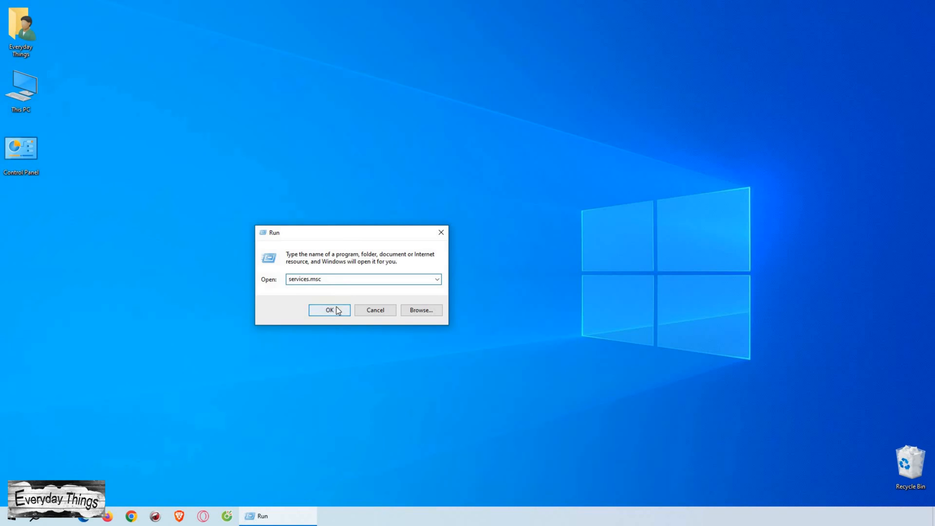
{"action": "left_click", "coordinate": [329, 310]}
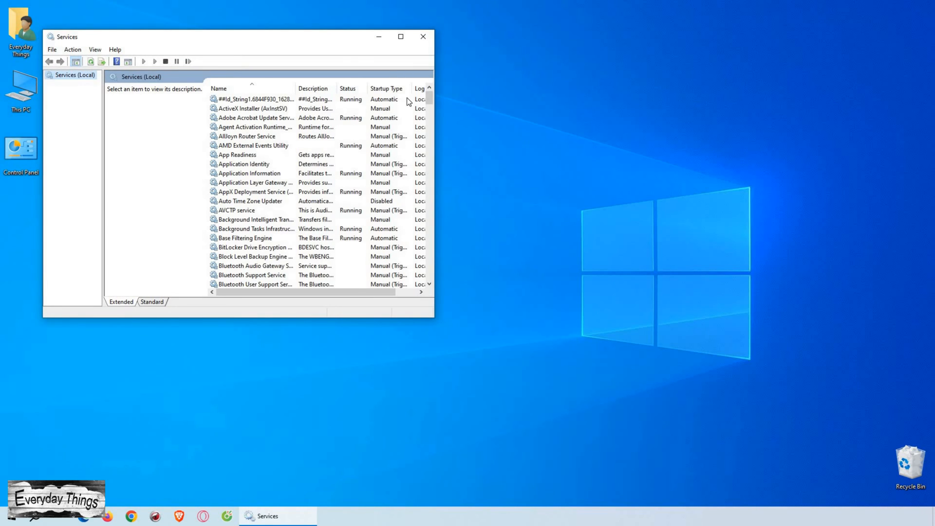
Step: Scroll the services list to Windows Update and select it to show its description
{"action": "scroll", "scroll_direction": "down", "scroll_amount": 3}
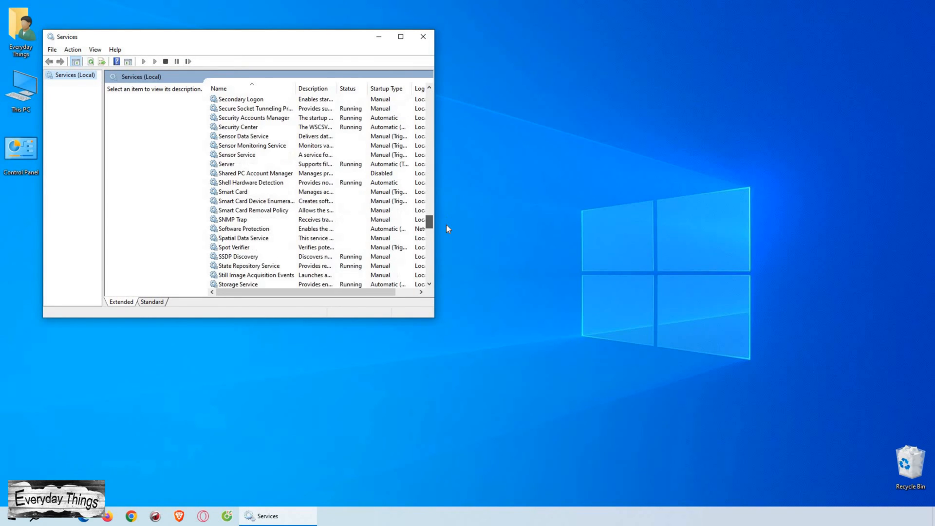
{"action": "scroll", "scroll_direction": "down", "scroll_amount": 3}
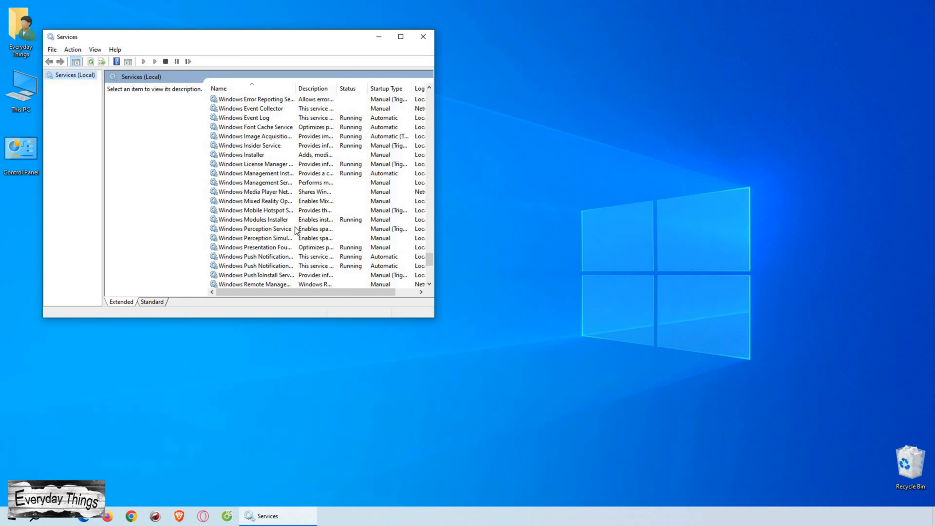
{"action": "scroll", "scroll_direction": "down", "scroll_amount": 3}
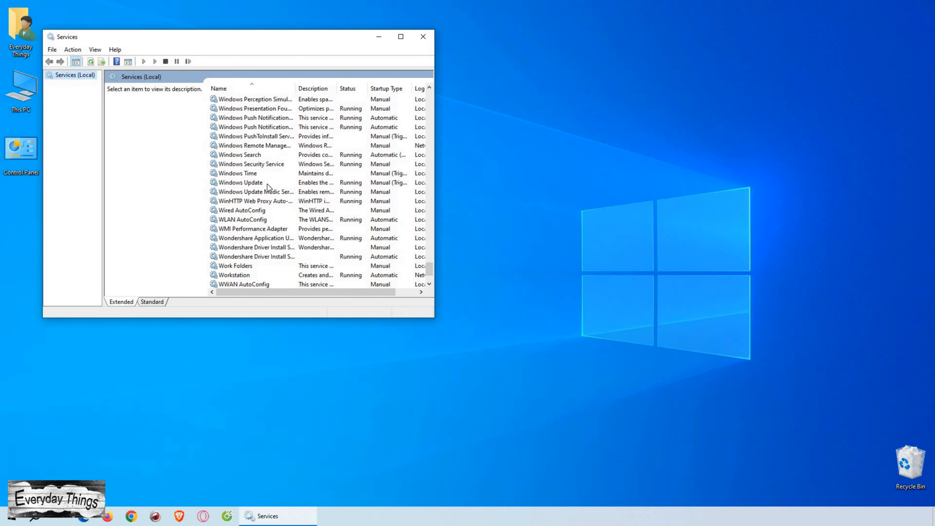
{"action": "left_click", "coordinate": [248, 182]}
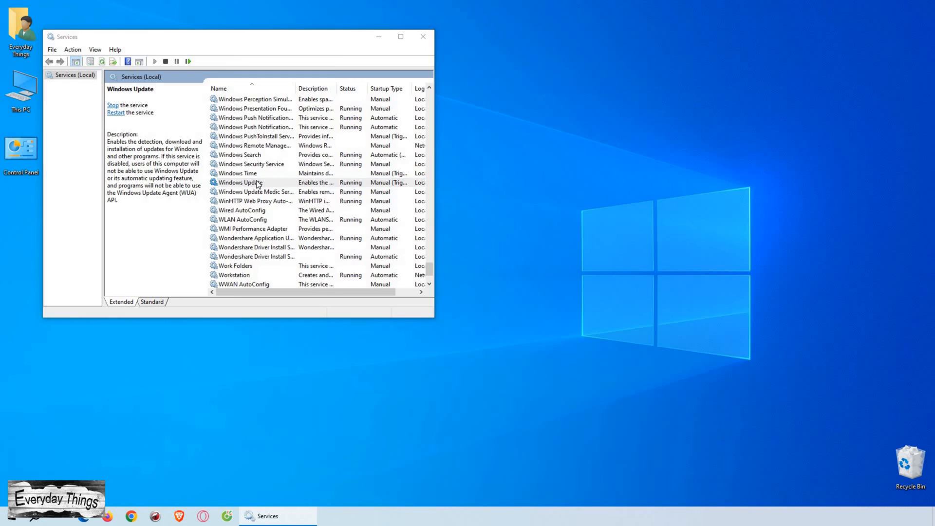
Step: In Windows Update's properties, set Startup type to Disabled and confirm with OK
{"action": "double_click", "coordinate": [248, 182]}
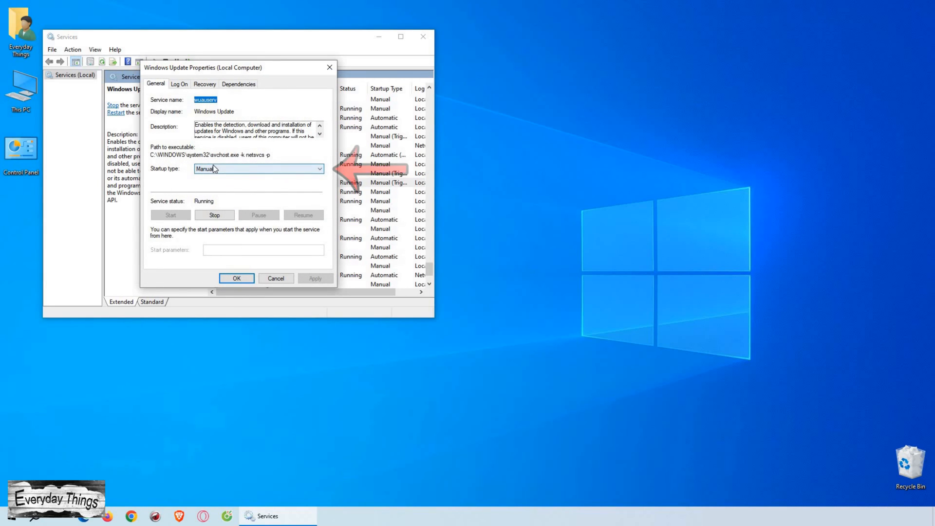
{"action": "left_click", "coordinate": [319, 170]}
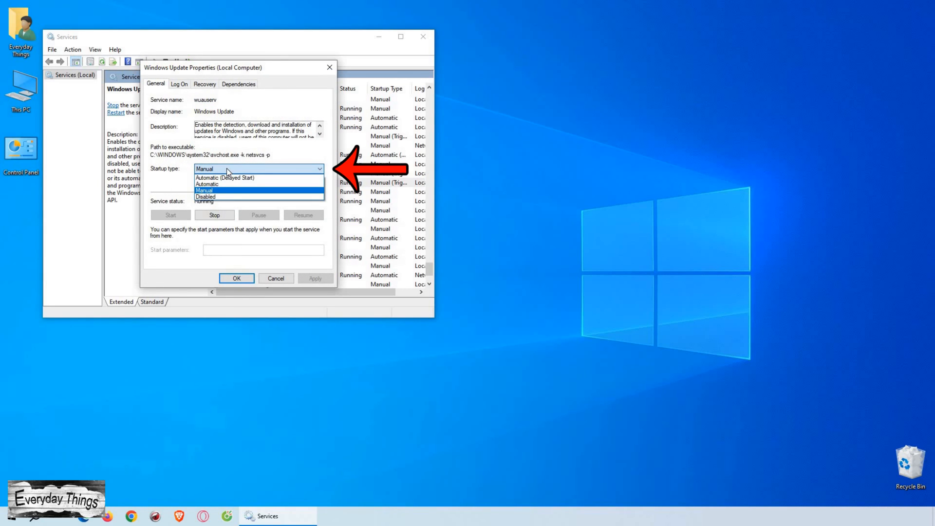
{"action": "left_click", "coordinate": [205, 196]}
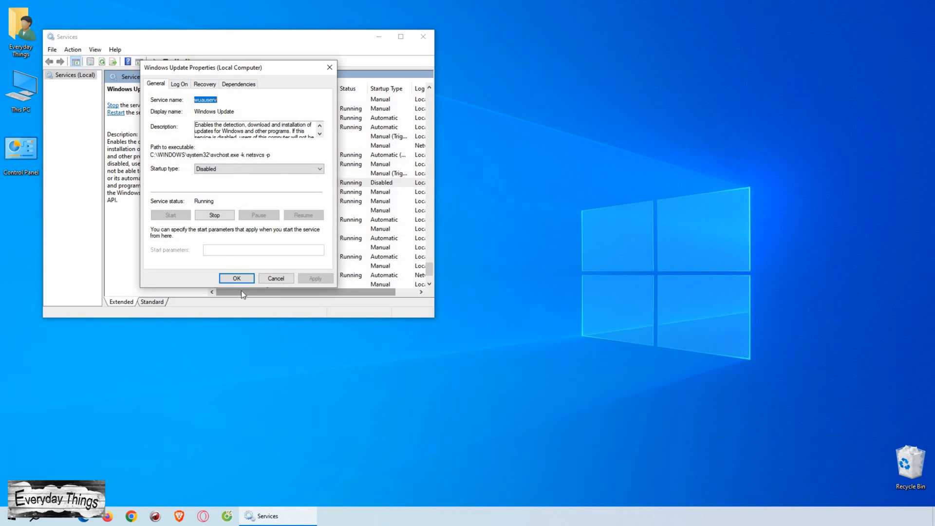
{"action": "left_click", "coordinate": [236, 279]}
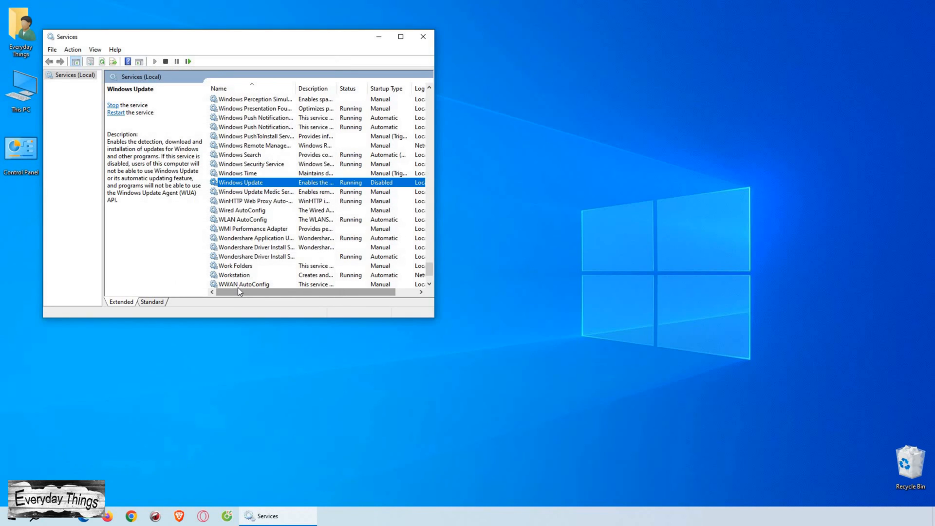